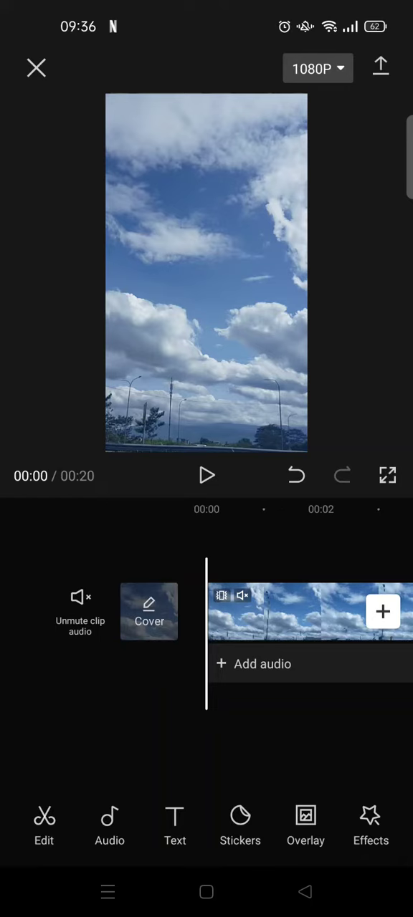
- Add an empty text layer at the start of the sky video
{"action": "left_click", "coordinate": [175, 826]}
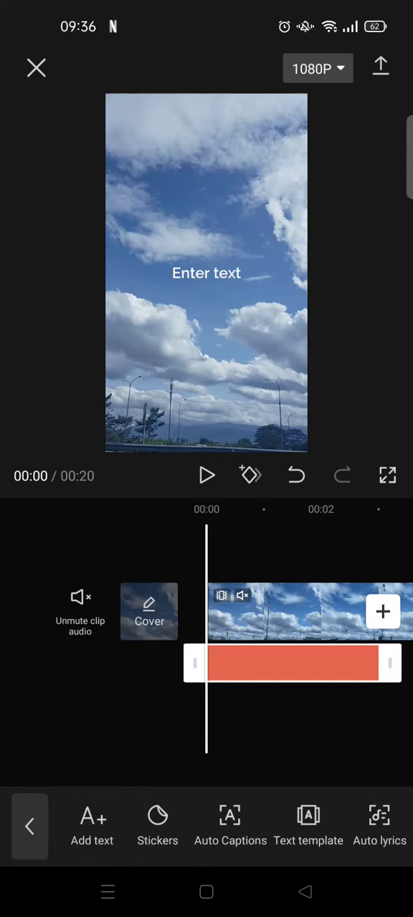
- Enter 'Cloud' as the text and choose the Rubik font
{"action": "left_click", "coordinate": [207, 272]}
{"action": "type", "text": "Cloud"}
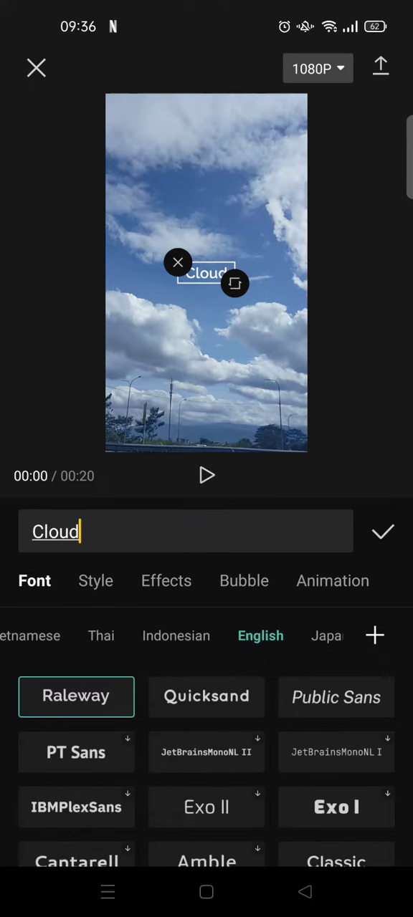
{"action": "scroll", "scroll_direction": "down", "scroll_amount": 3}
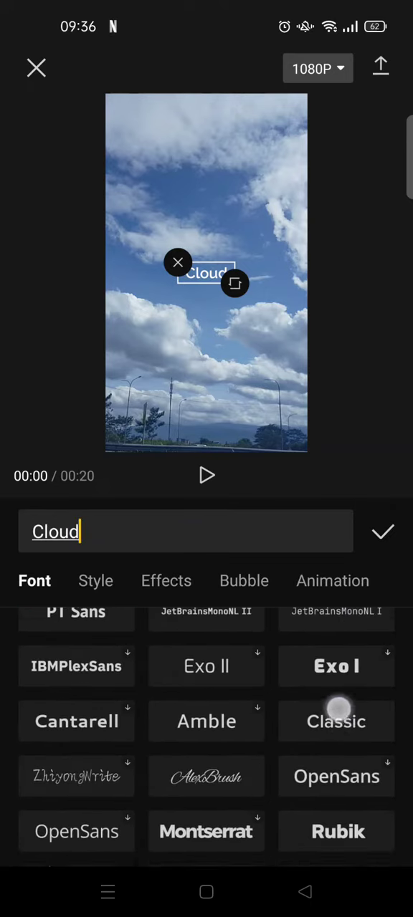
{"action": "scroll", "scroll_direction": "up", "scroll_amount": 3}
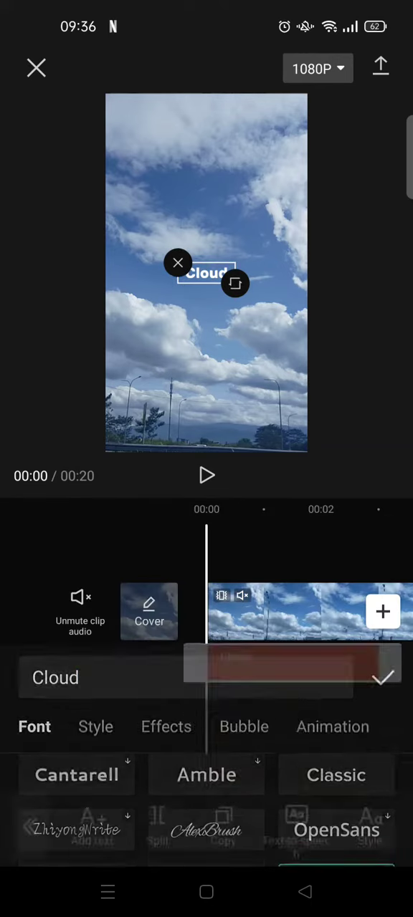
- Apply Lasting text so 'Cloud' spans the whole video
{"action": "left_click", "coordinate": [383, 677]}
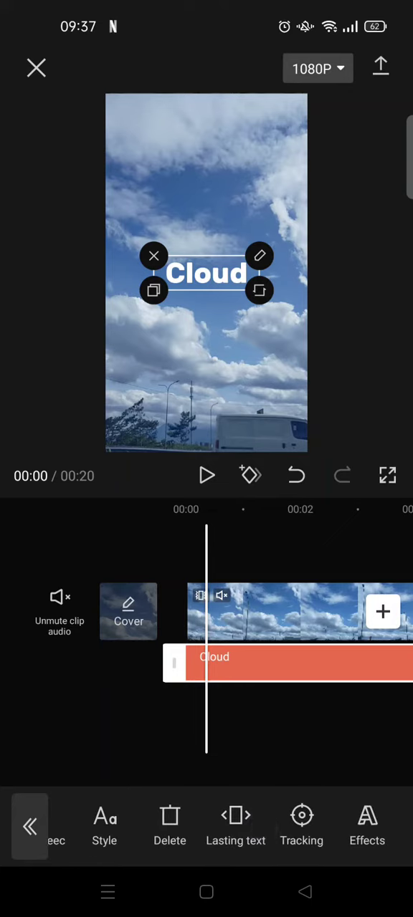
{"action": "left_click", "coordinate": [259, 255]}
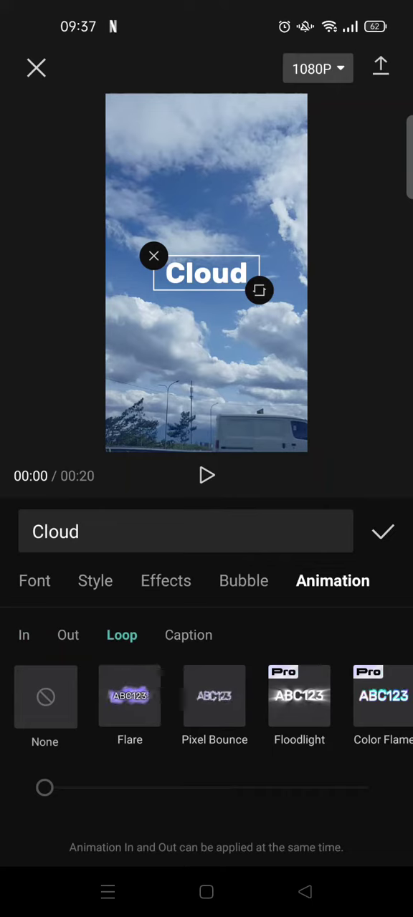
- Apply the Wave loop animation at 1.8 s per cycle
{"action": "scroll", "scroll_direction": "left", "scroll_amount": 3}
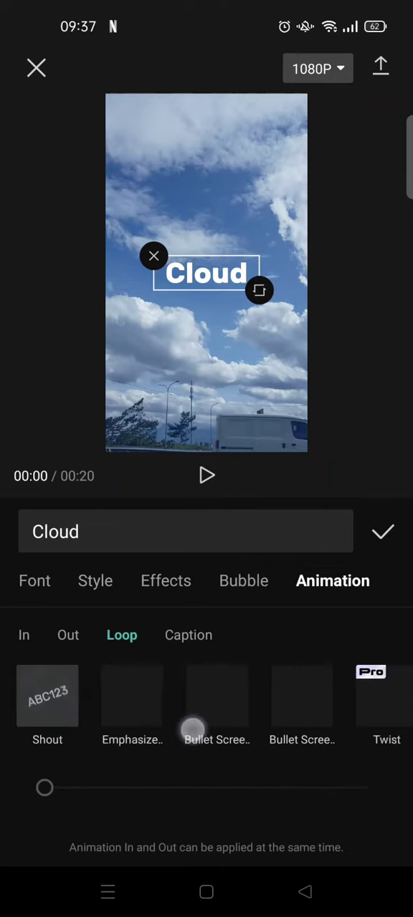
{"action": "scroll", "scroll_direction": "left", "scroll_amount": 3}
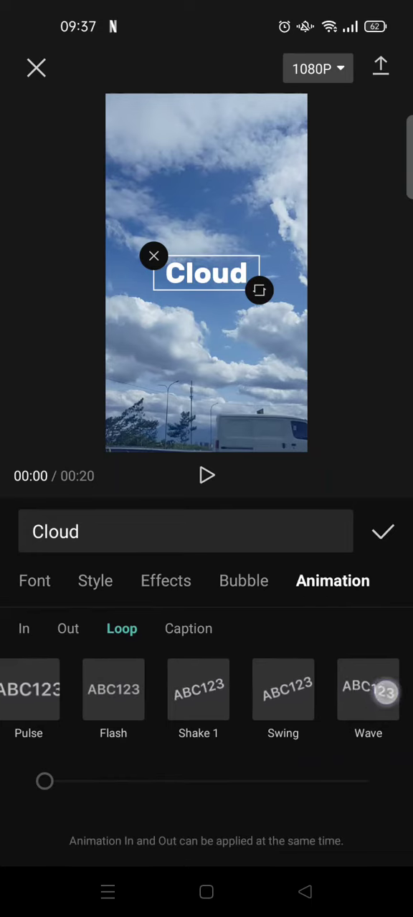
{"action": "left_click", "coordinate": [367, 690]}
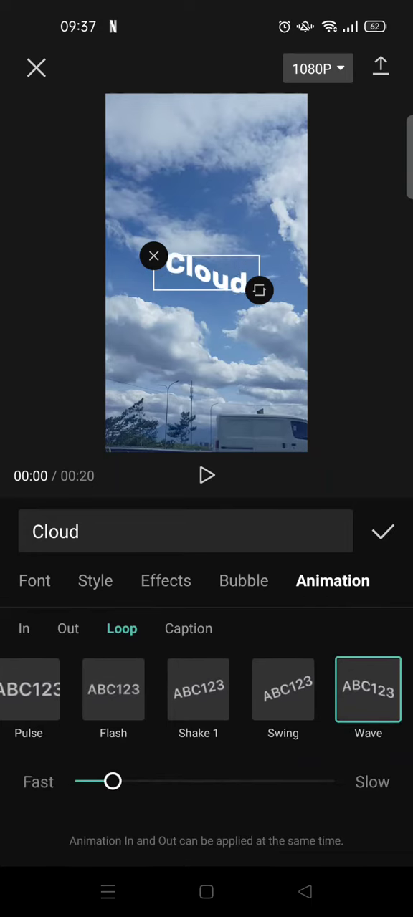
{"action": "left_click_drag", "start_coordinate": [109, 781], "coordinate": [163, 781]}
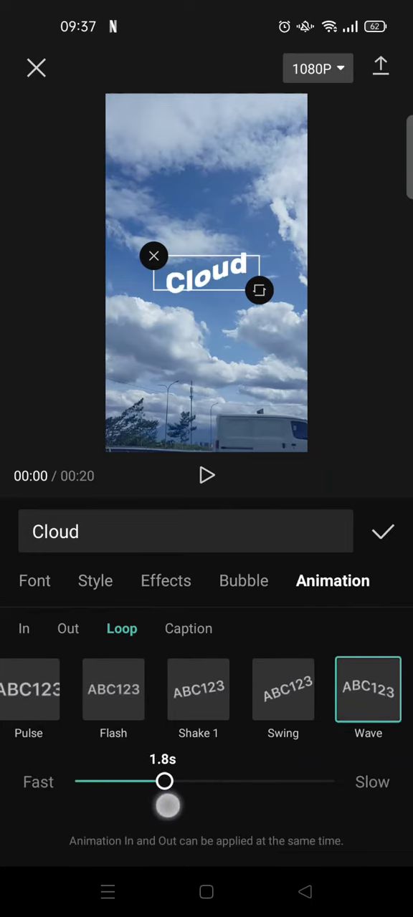
{"action": "left_click_drag", "start_coordinate": [163, 781], "coordinate": [333, 781]}
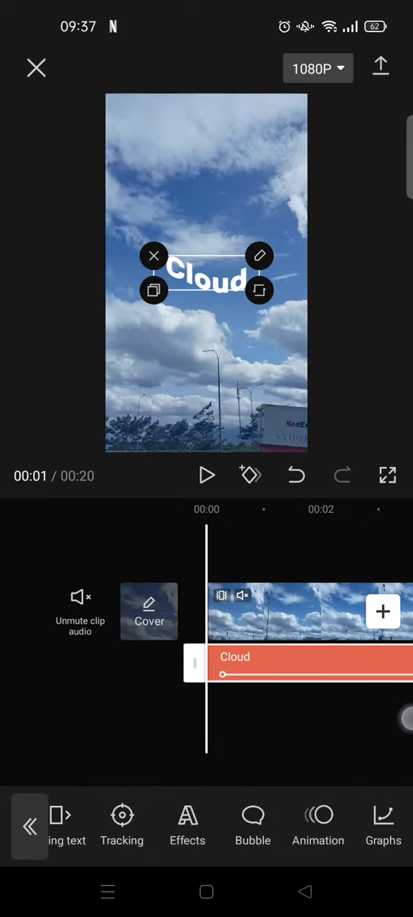
{"action": "left_click", "coordinate": [387, 476]}
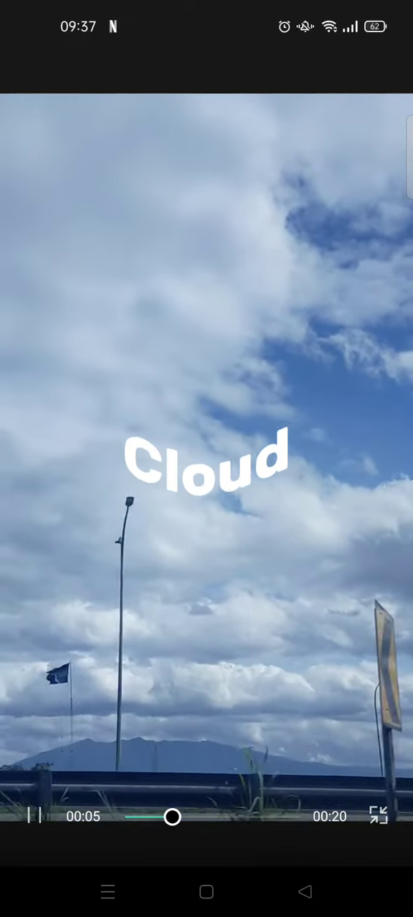
{"action": "left_click_drag", "start_coordinate": [172, 817], "coordinate": [229, 817]}
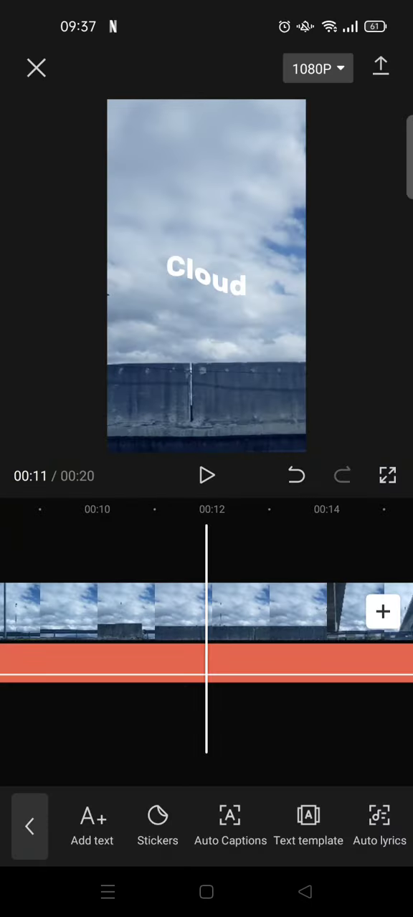
{"action": "left_click", "coordinate": [206, 476]}
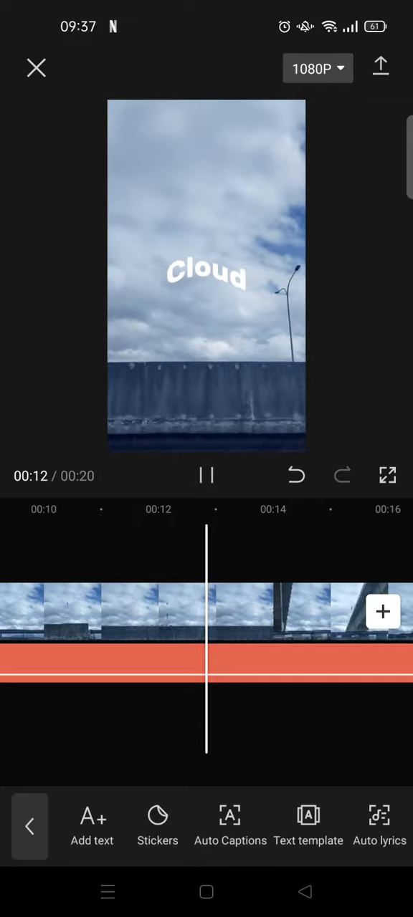